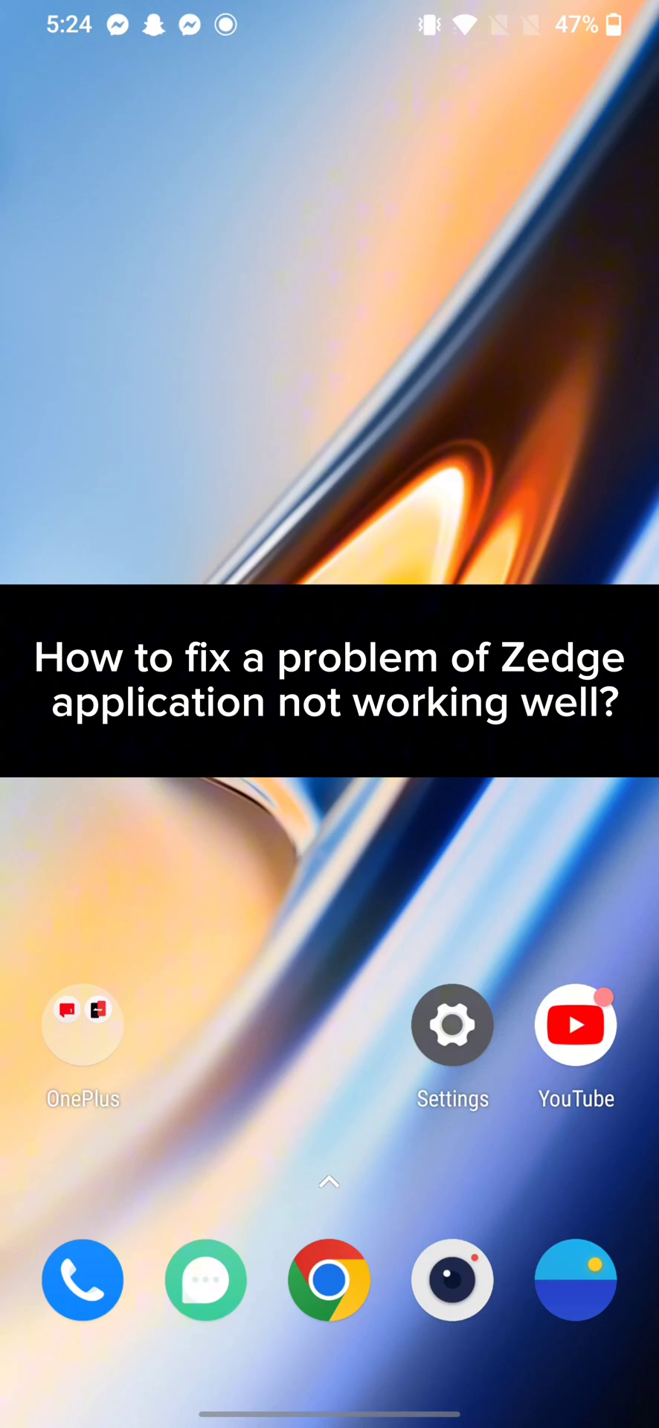
- Launch the Zedge app from the app drawer
scroll(up, 3)
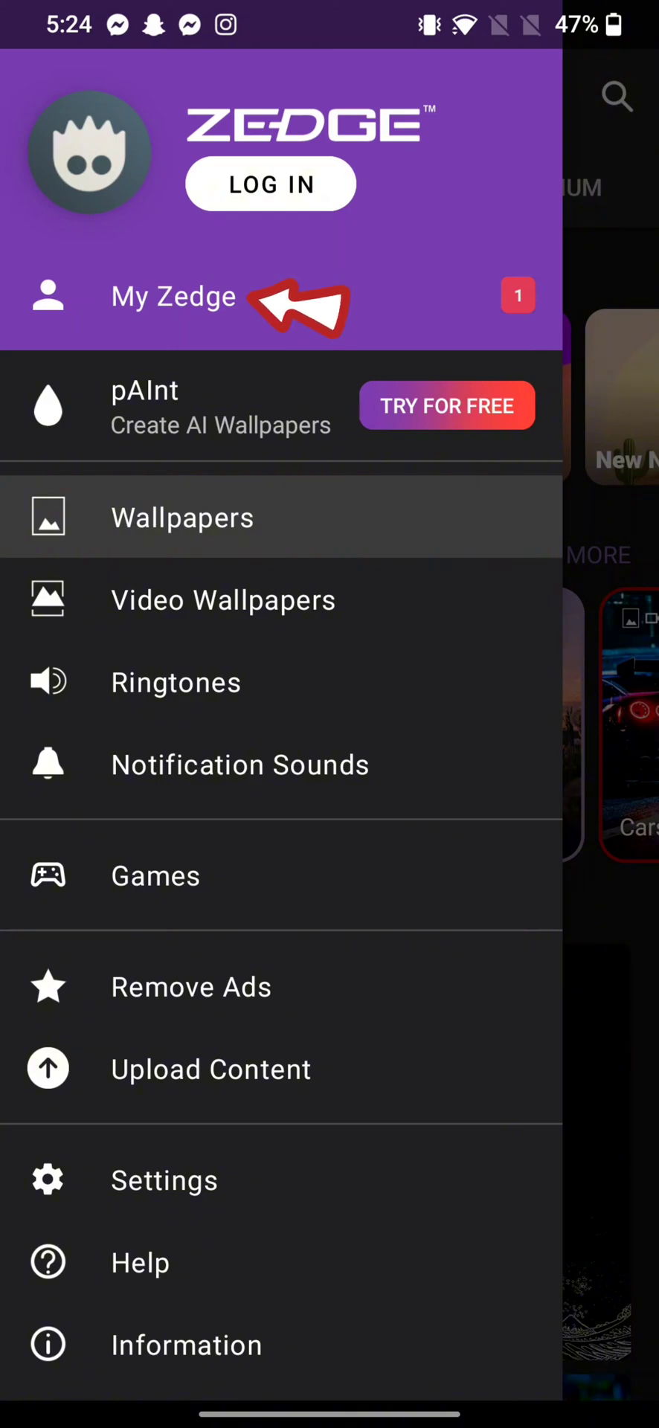
- Go to the My Zedge profile page from the navigation drawer
click(172, 298)
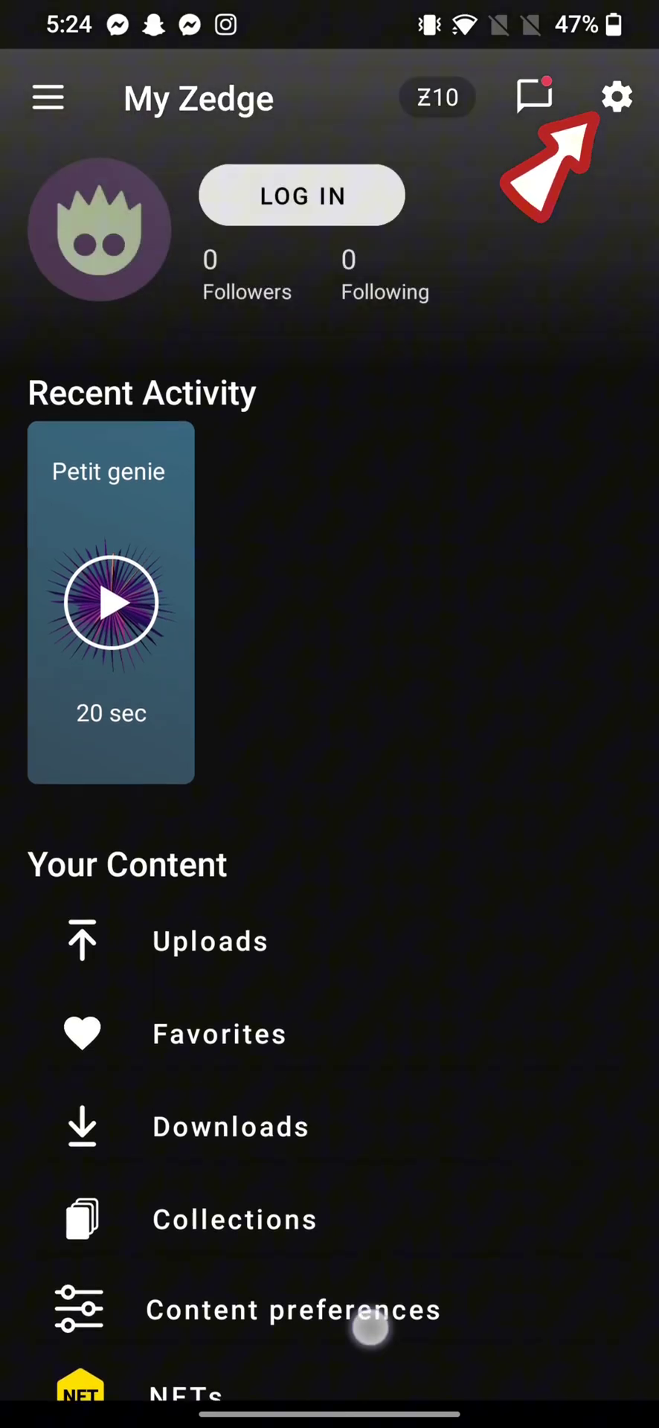
- Open Phone settings from the gear icon on My Zedge
click(616, 98)
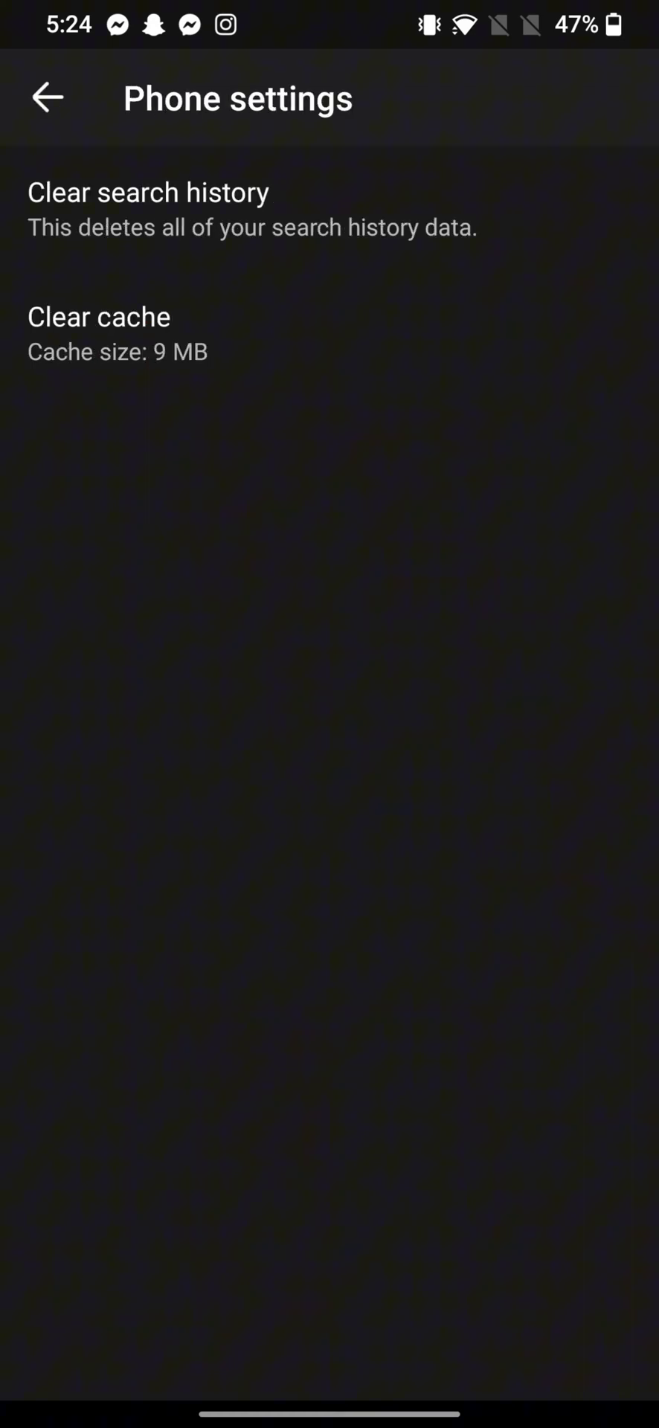
- Clear the search history, confirm with CLEAR, and return to My Zedge
click(149, 192)
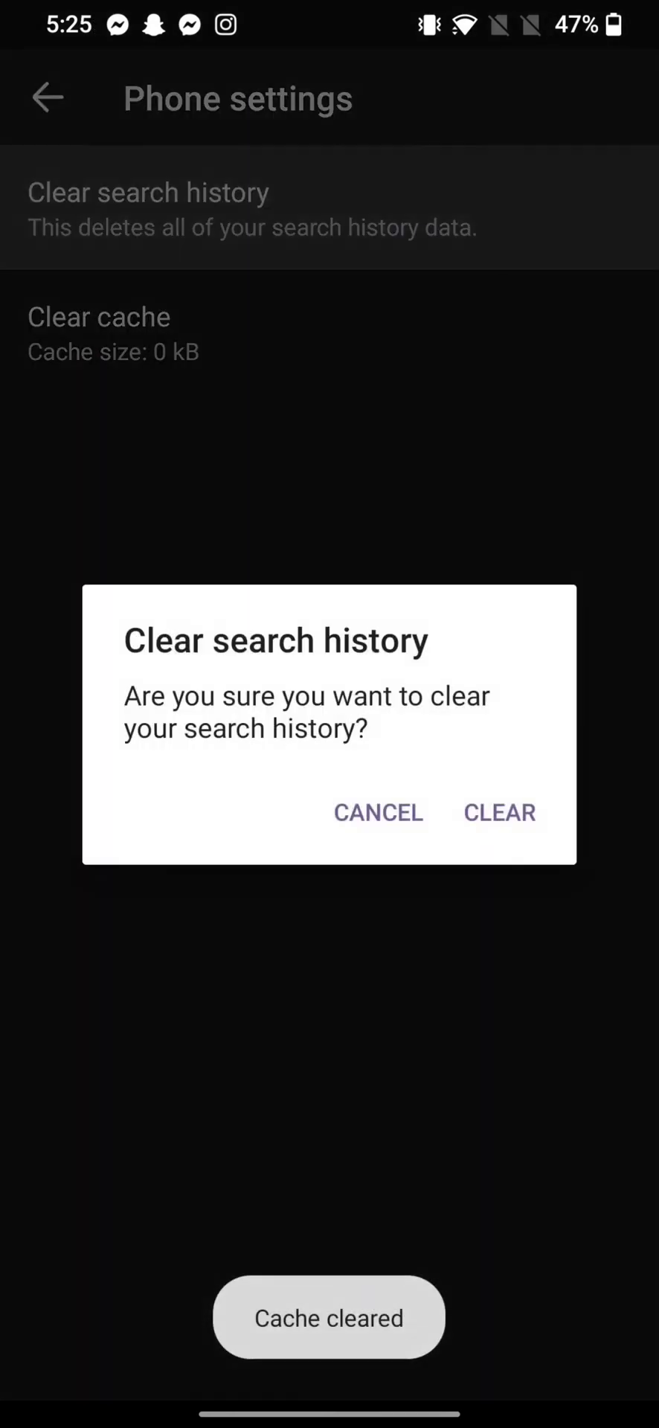
click(499, 812)
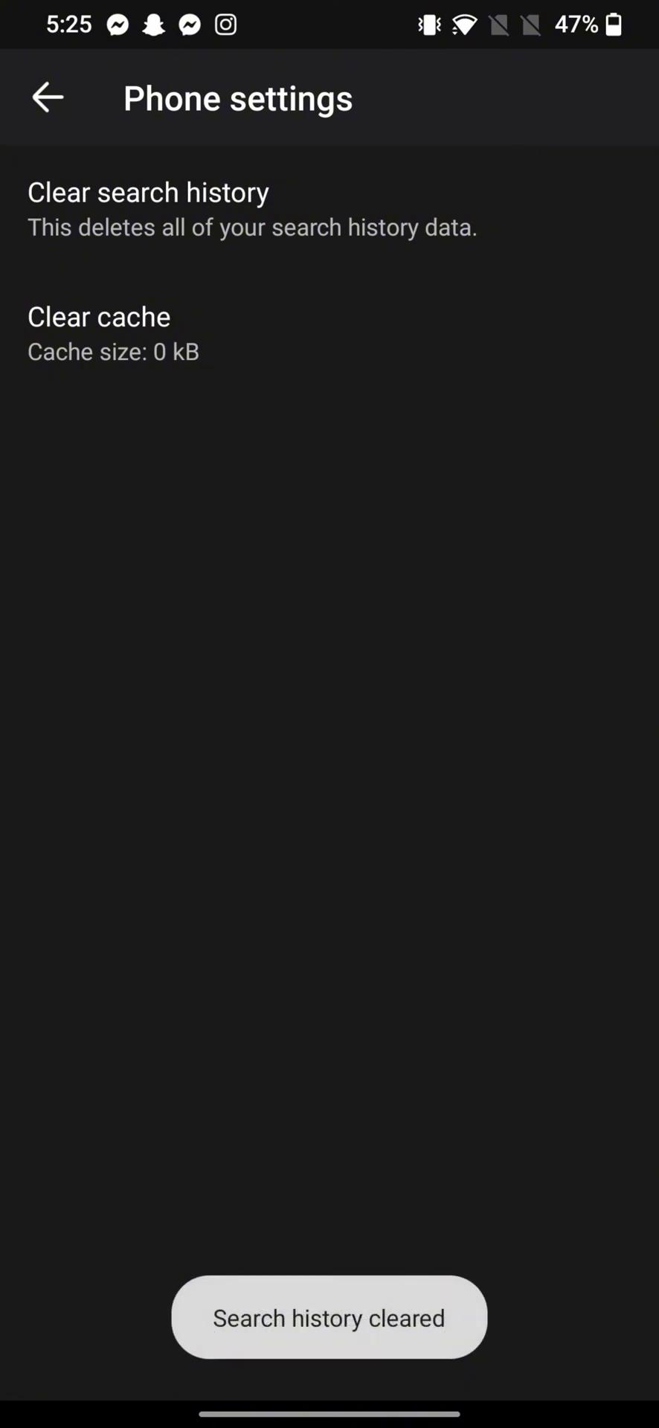
click(47, 98)
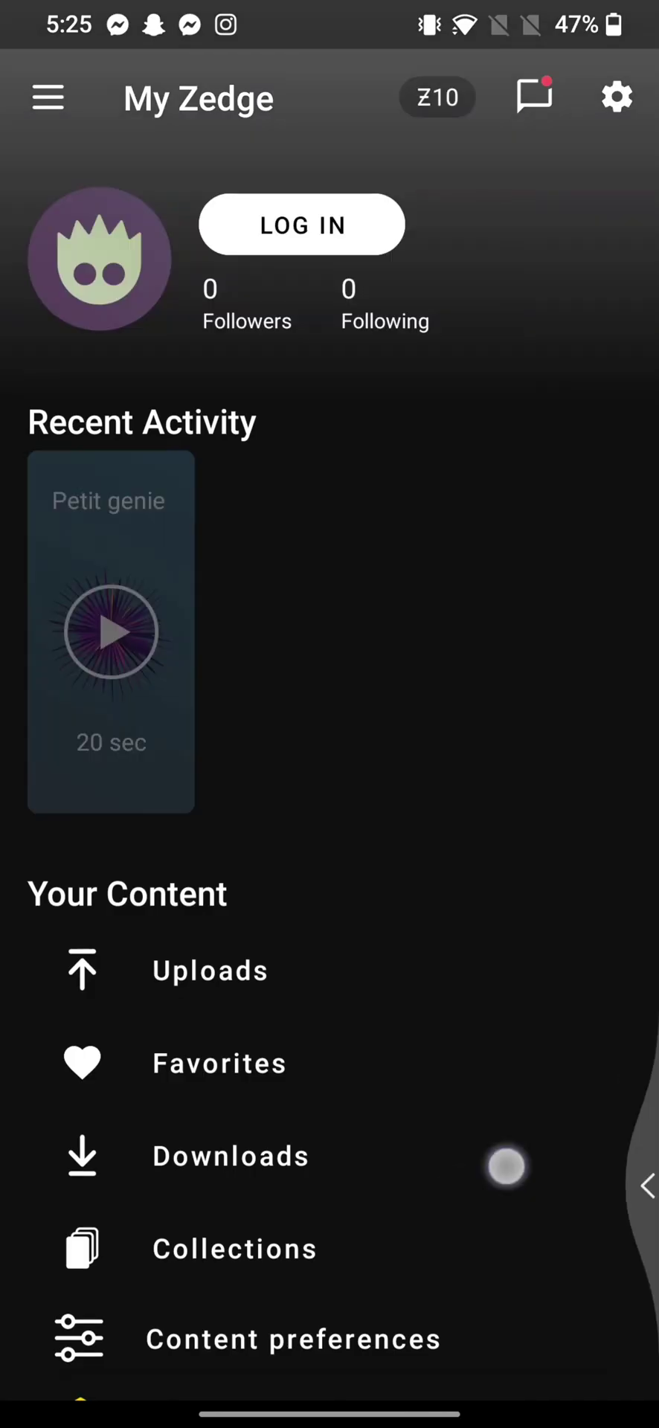